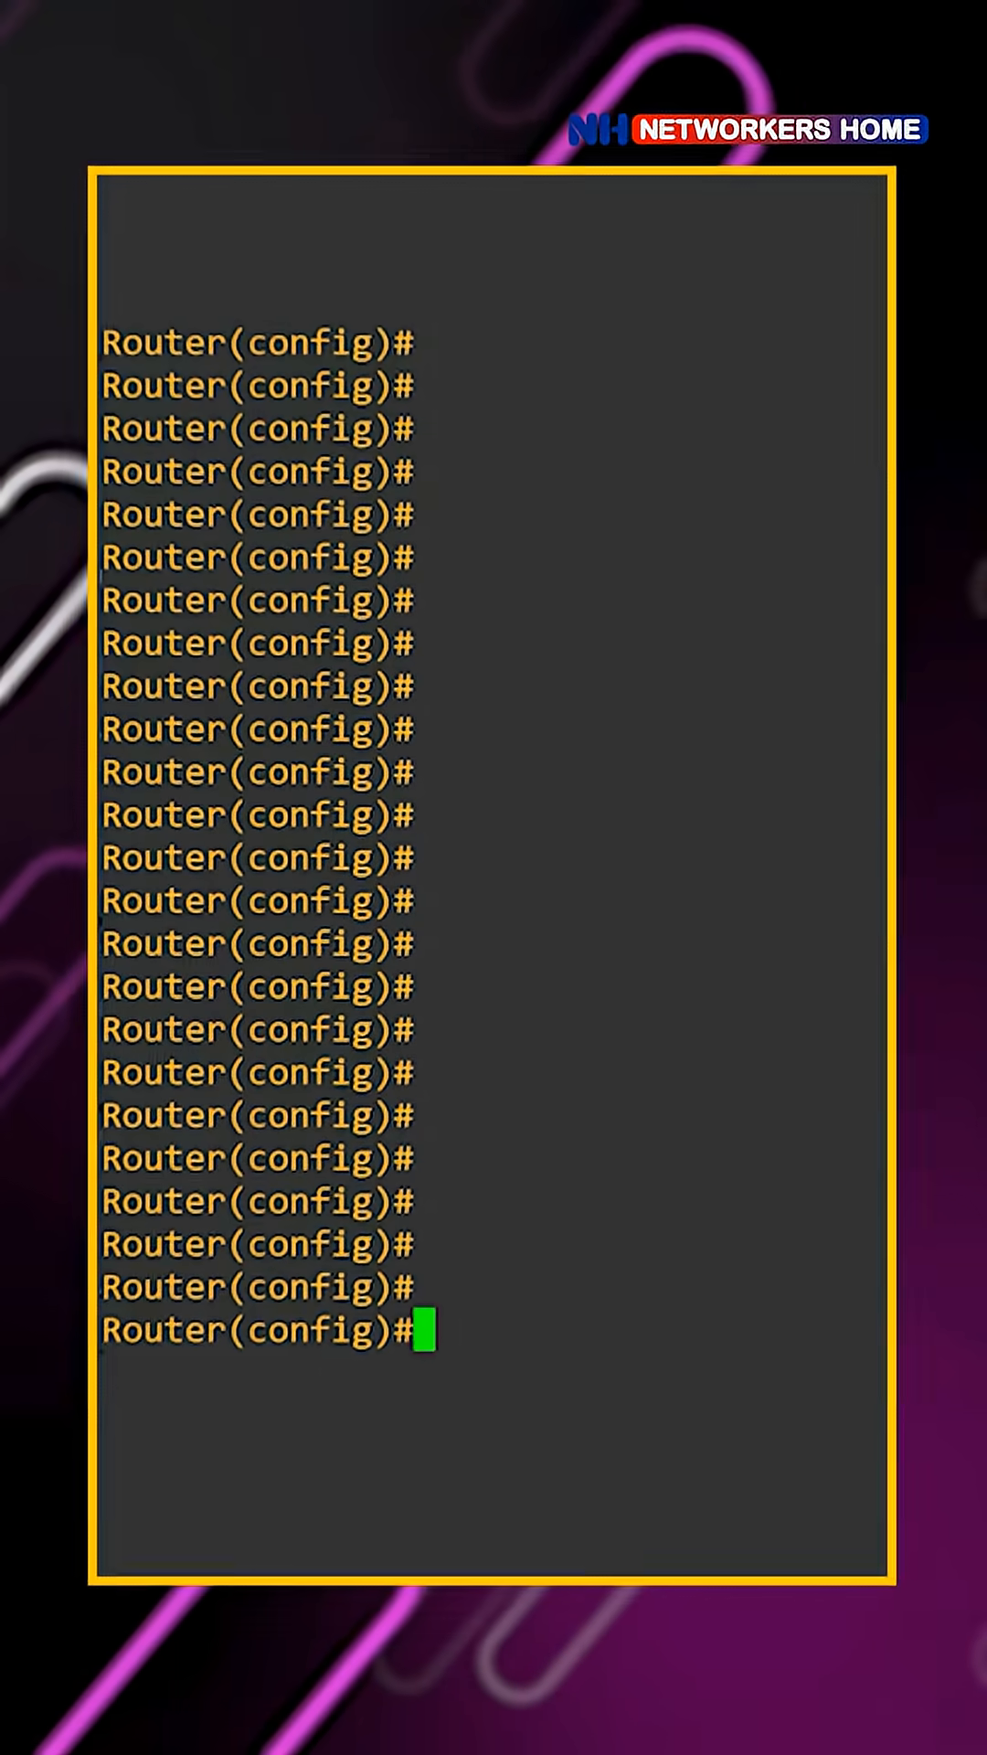
# Enter interface configuration mode for GigabitEthernet0/0 with 'int g0/0'
pyautogui.write('int g0/0')
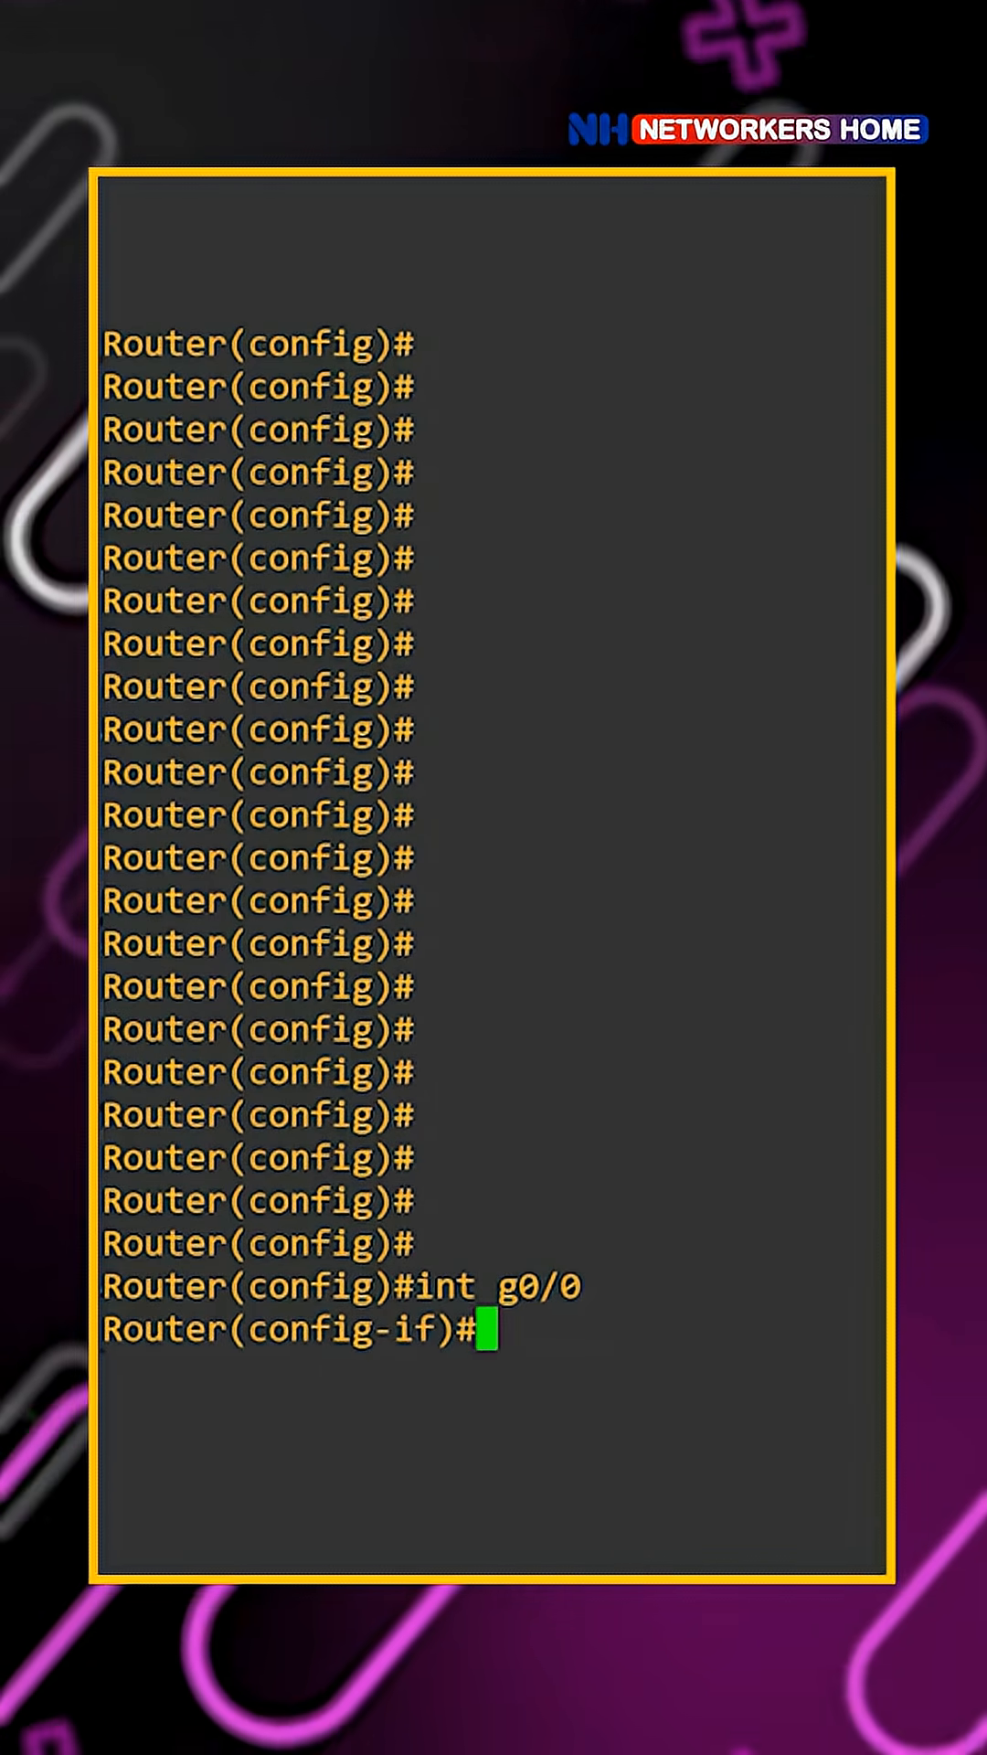
# Assign IPv6 address 2000::1/64 to g0/0, enable it with no shutdown, and exit
pyautogui.write('ipv6 add 2000')
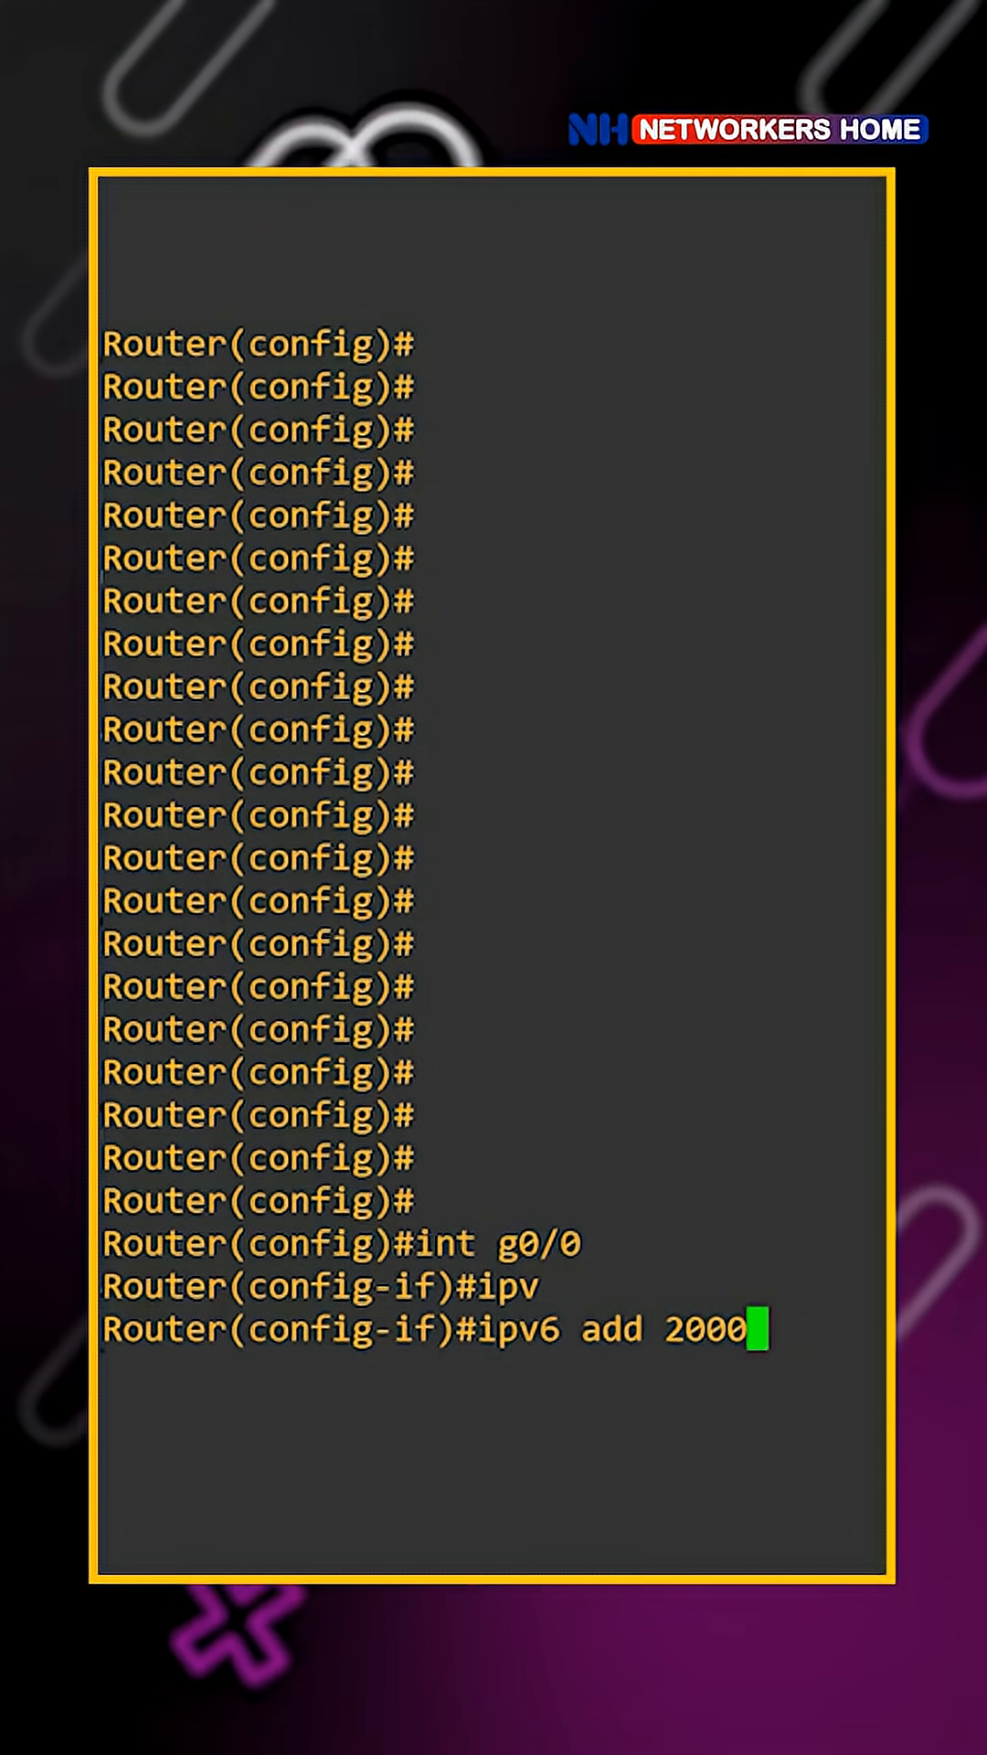
pyautogui.write('::')
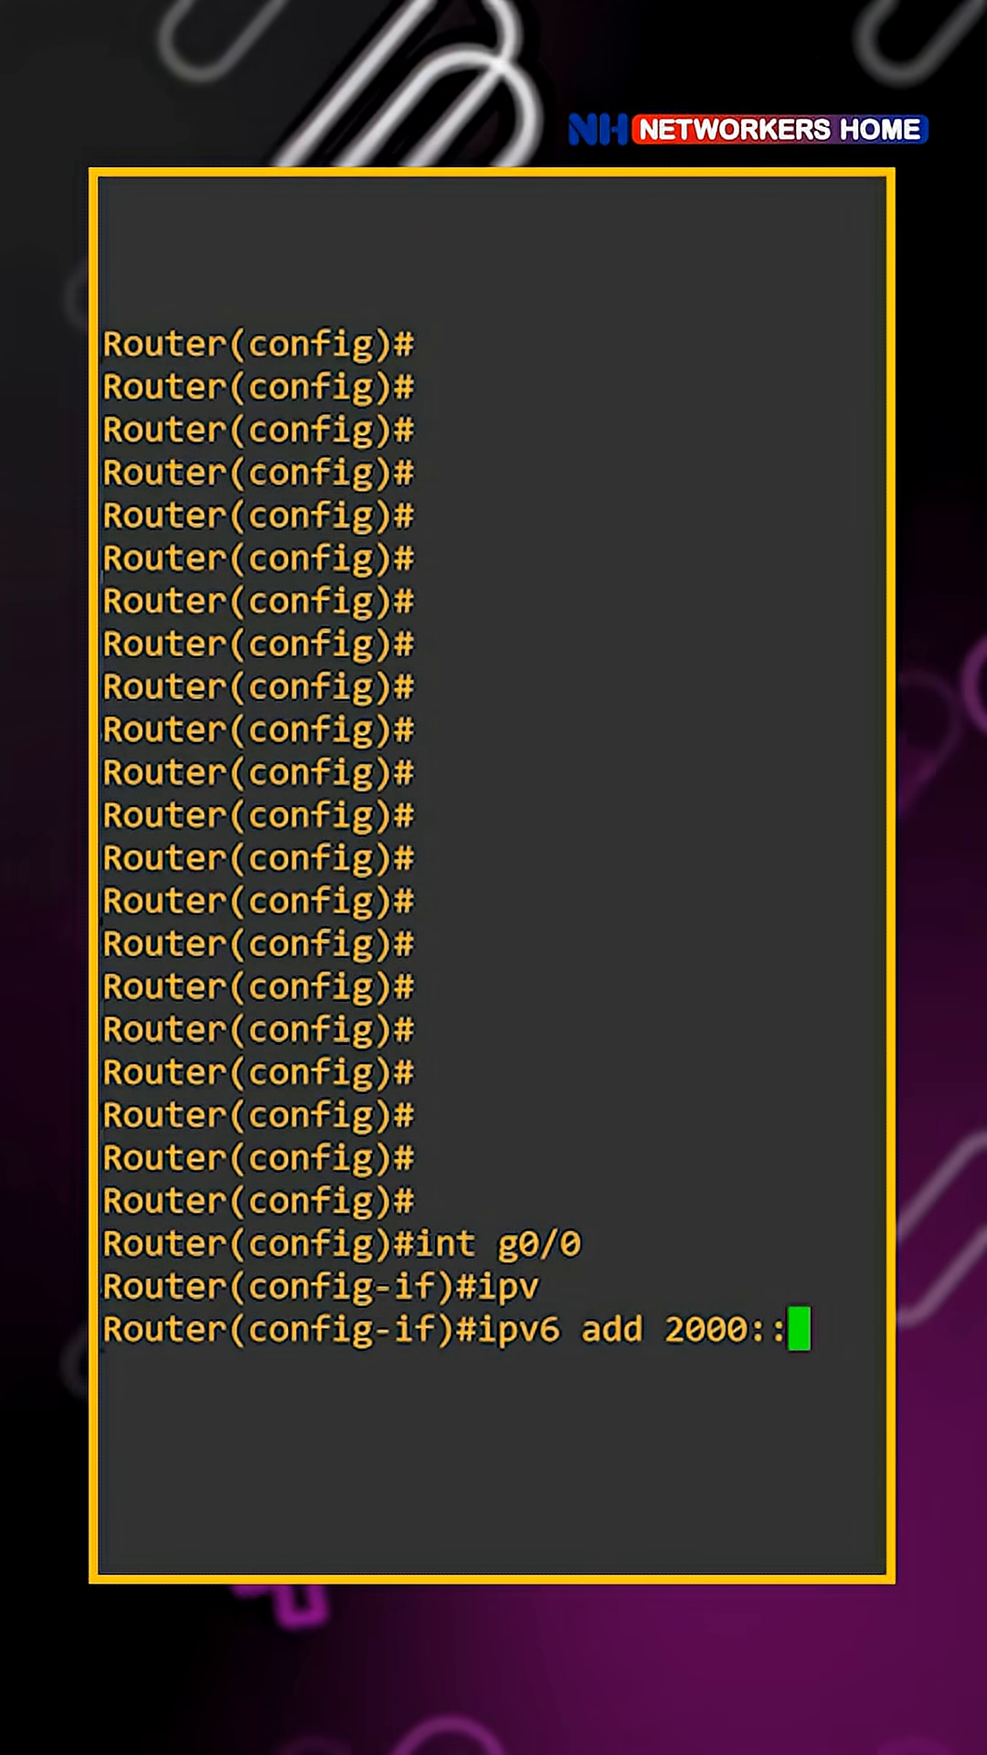
pyautogui.write('1')
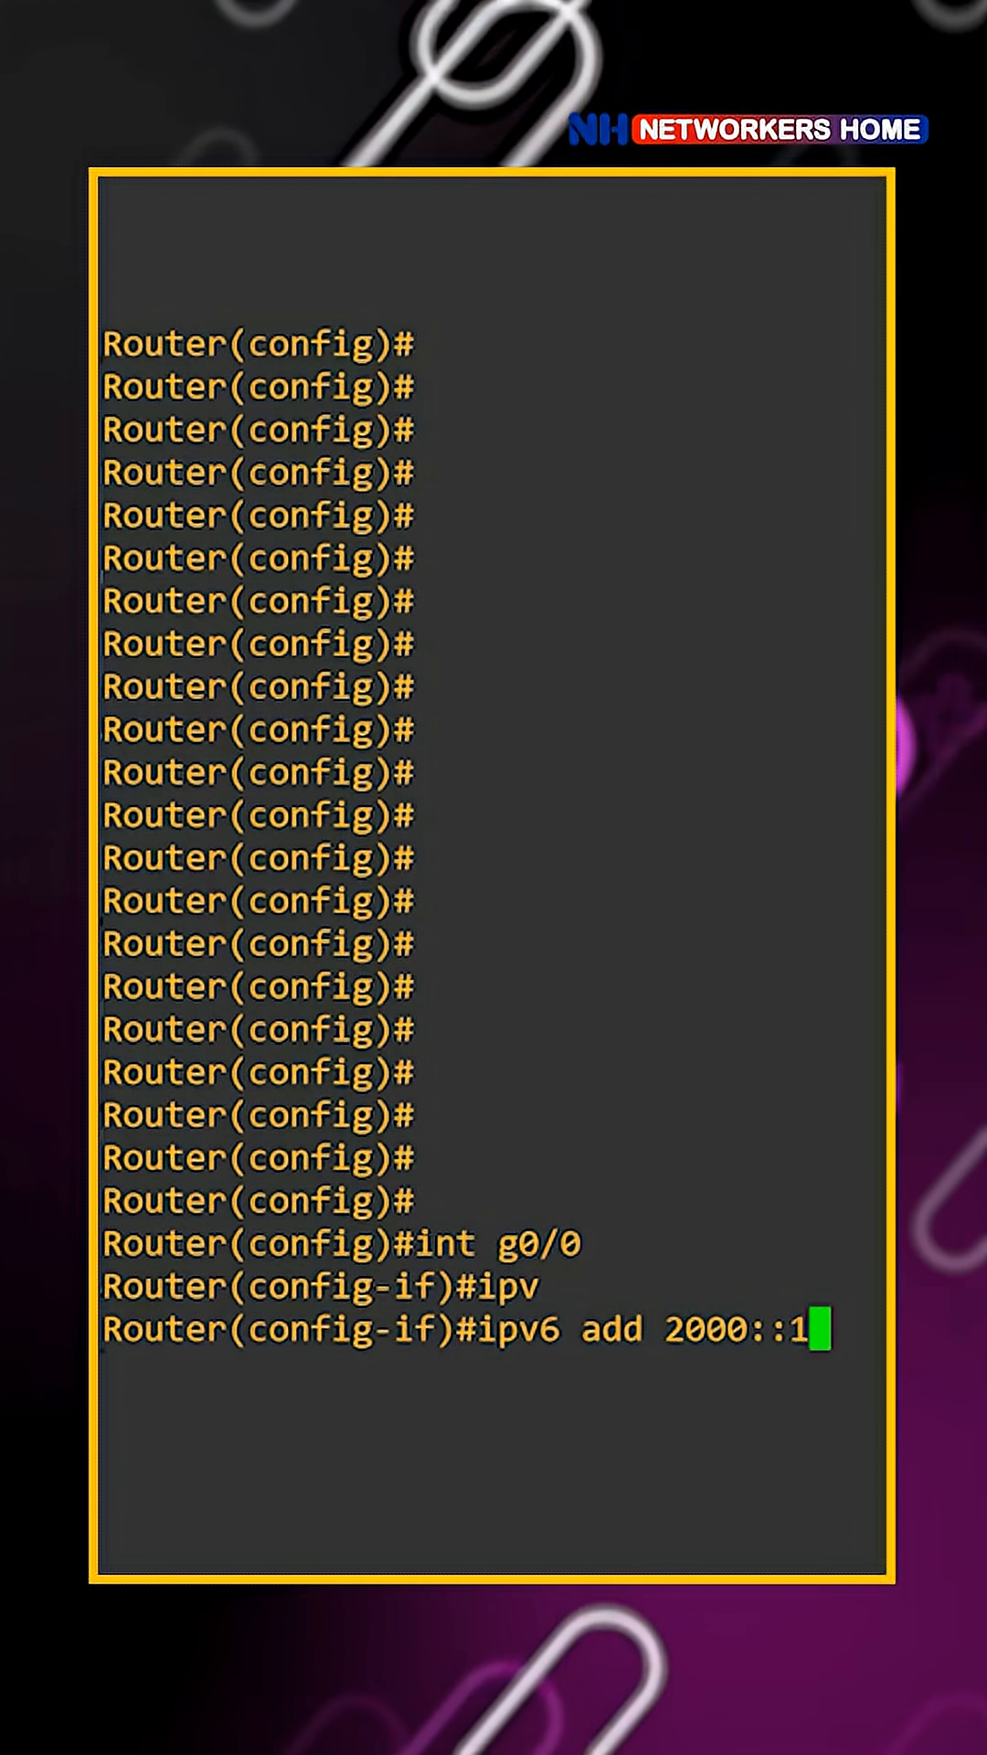
pyautogui.write('/')
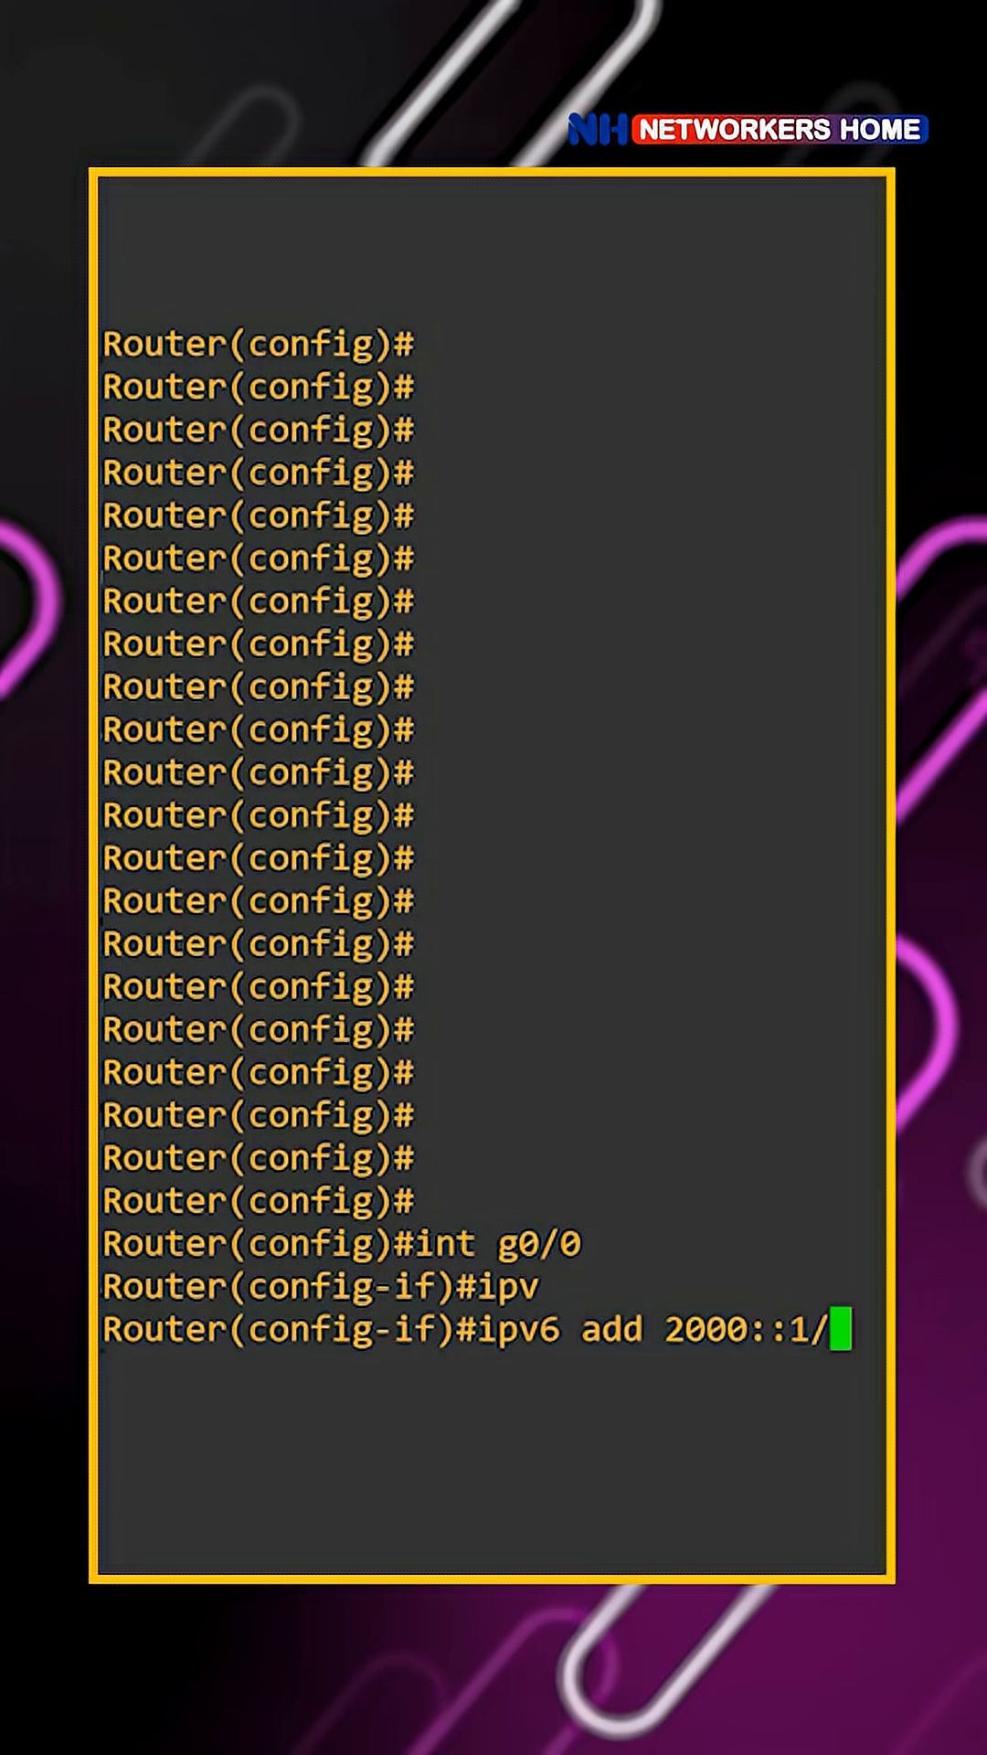
pyautogui.write('64')
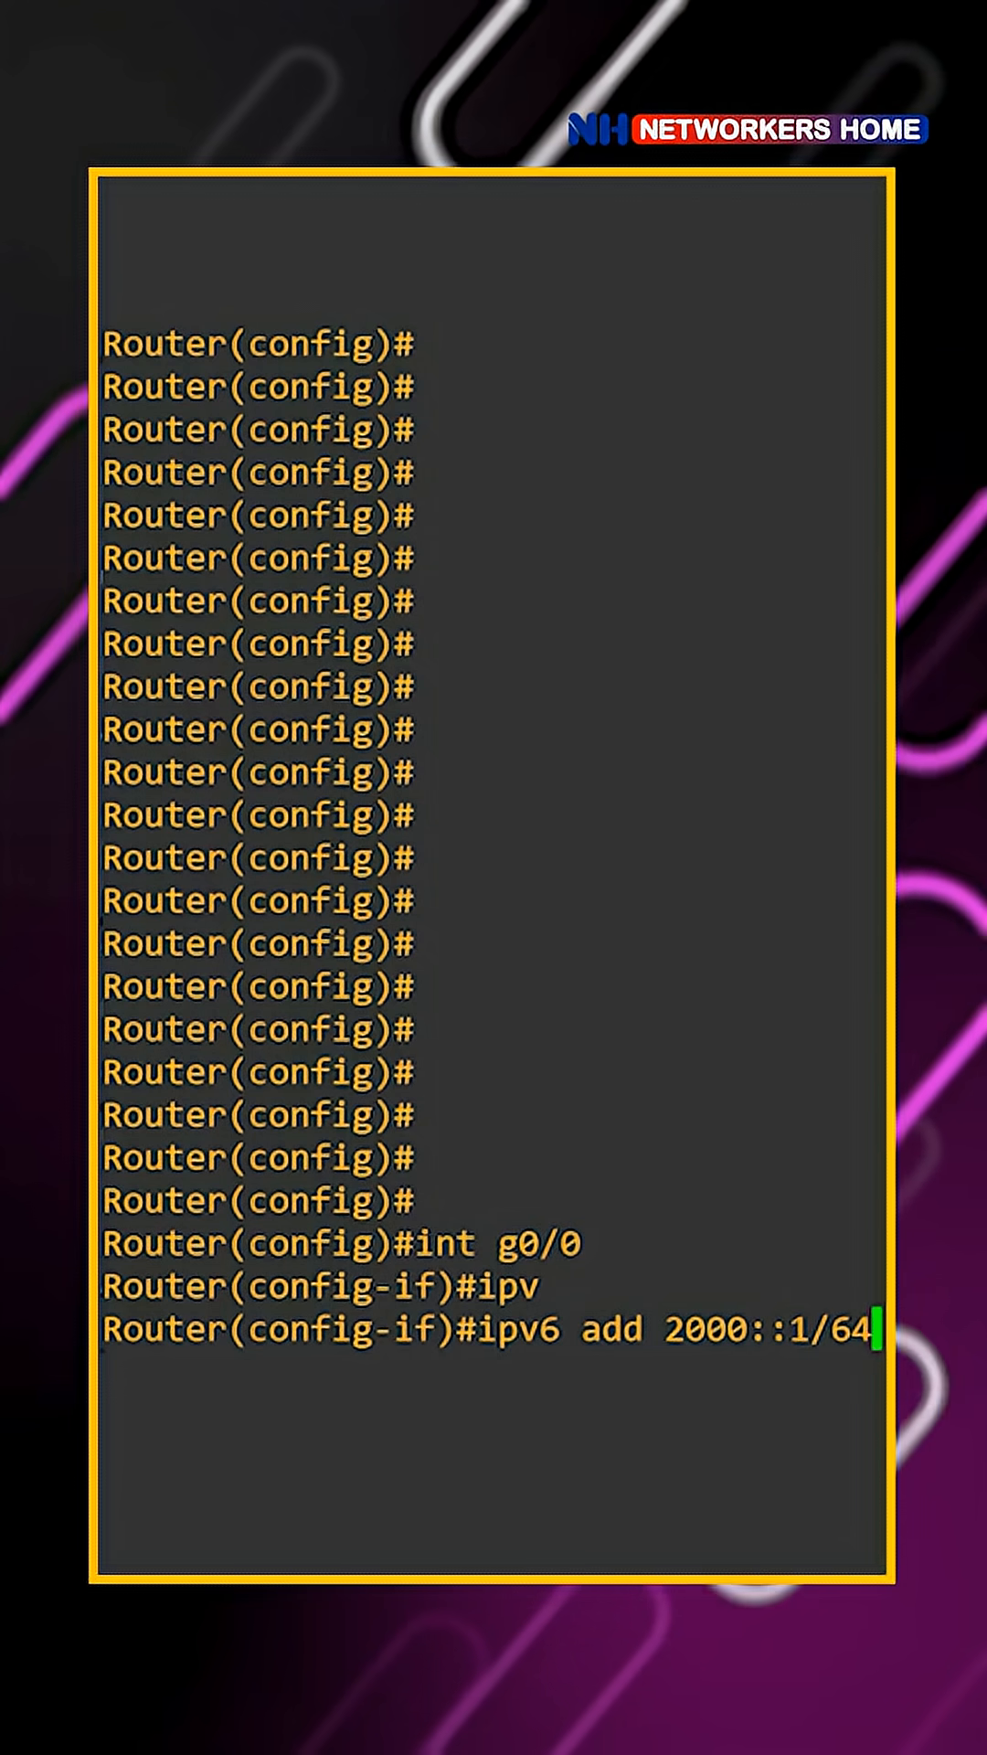
pyautogui.write('no')
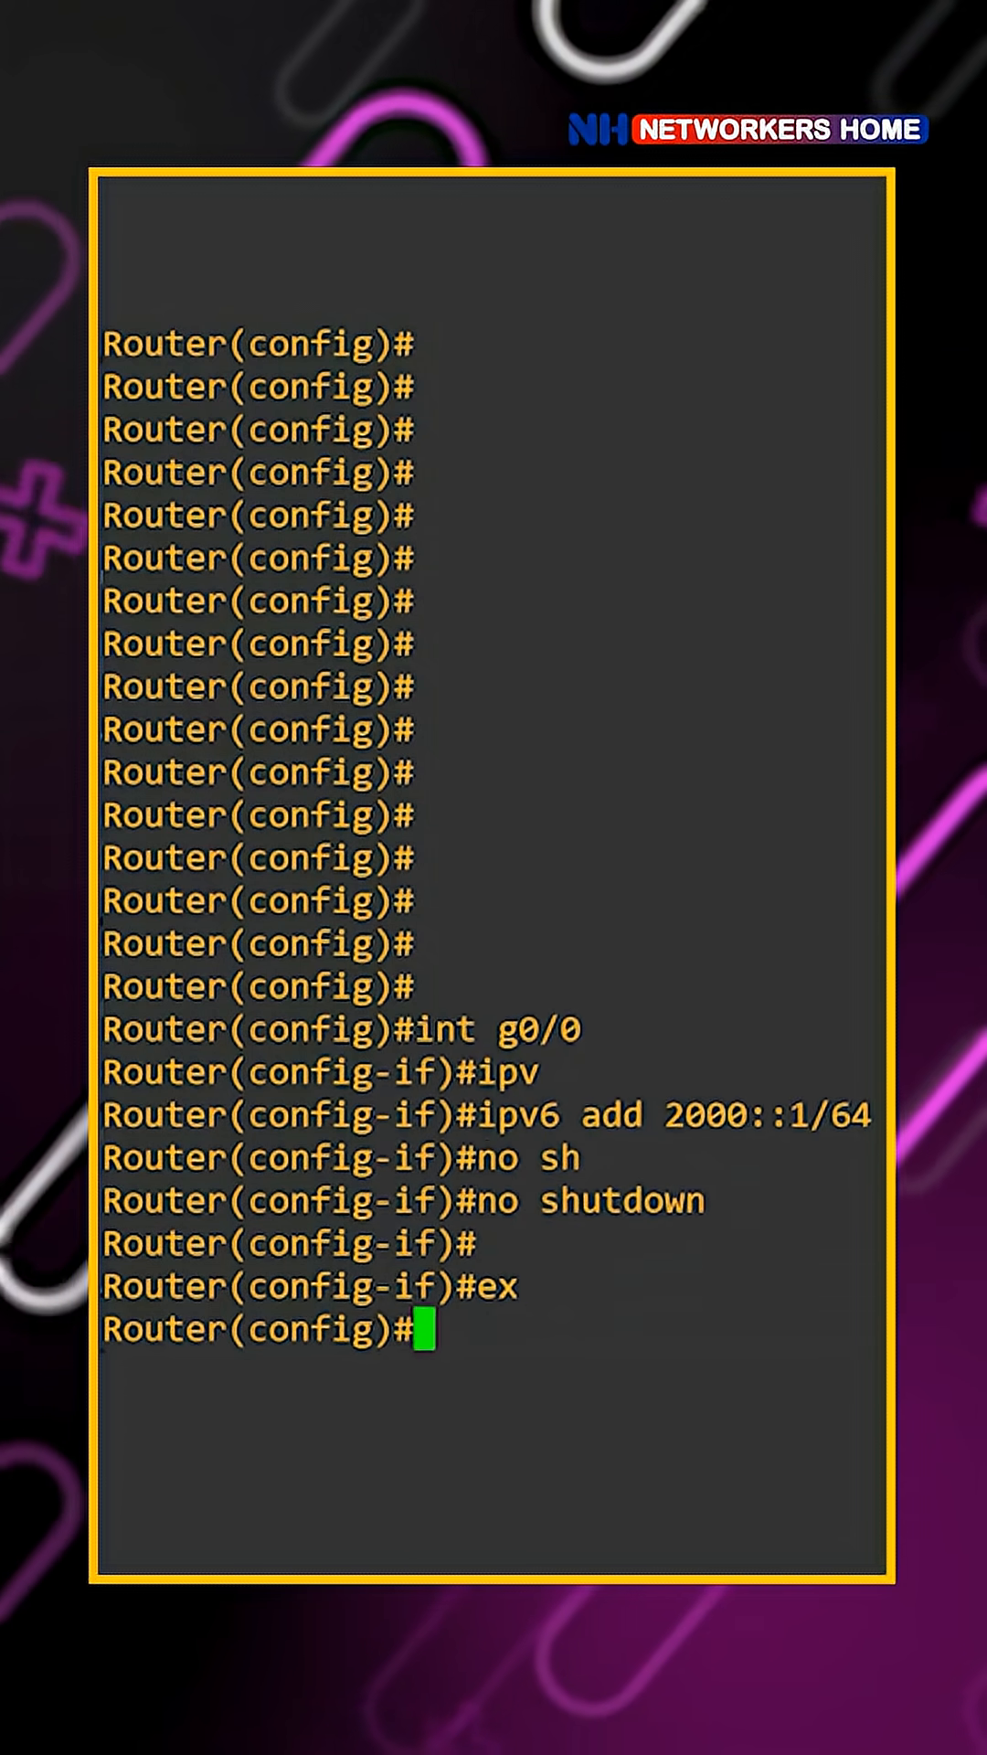
# Exit to the Router# prompt and enter 'sh ipv6 int br'
pyautogui.write('exit')
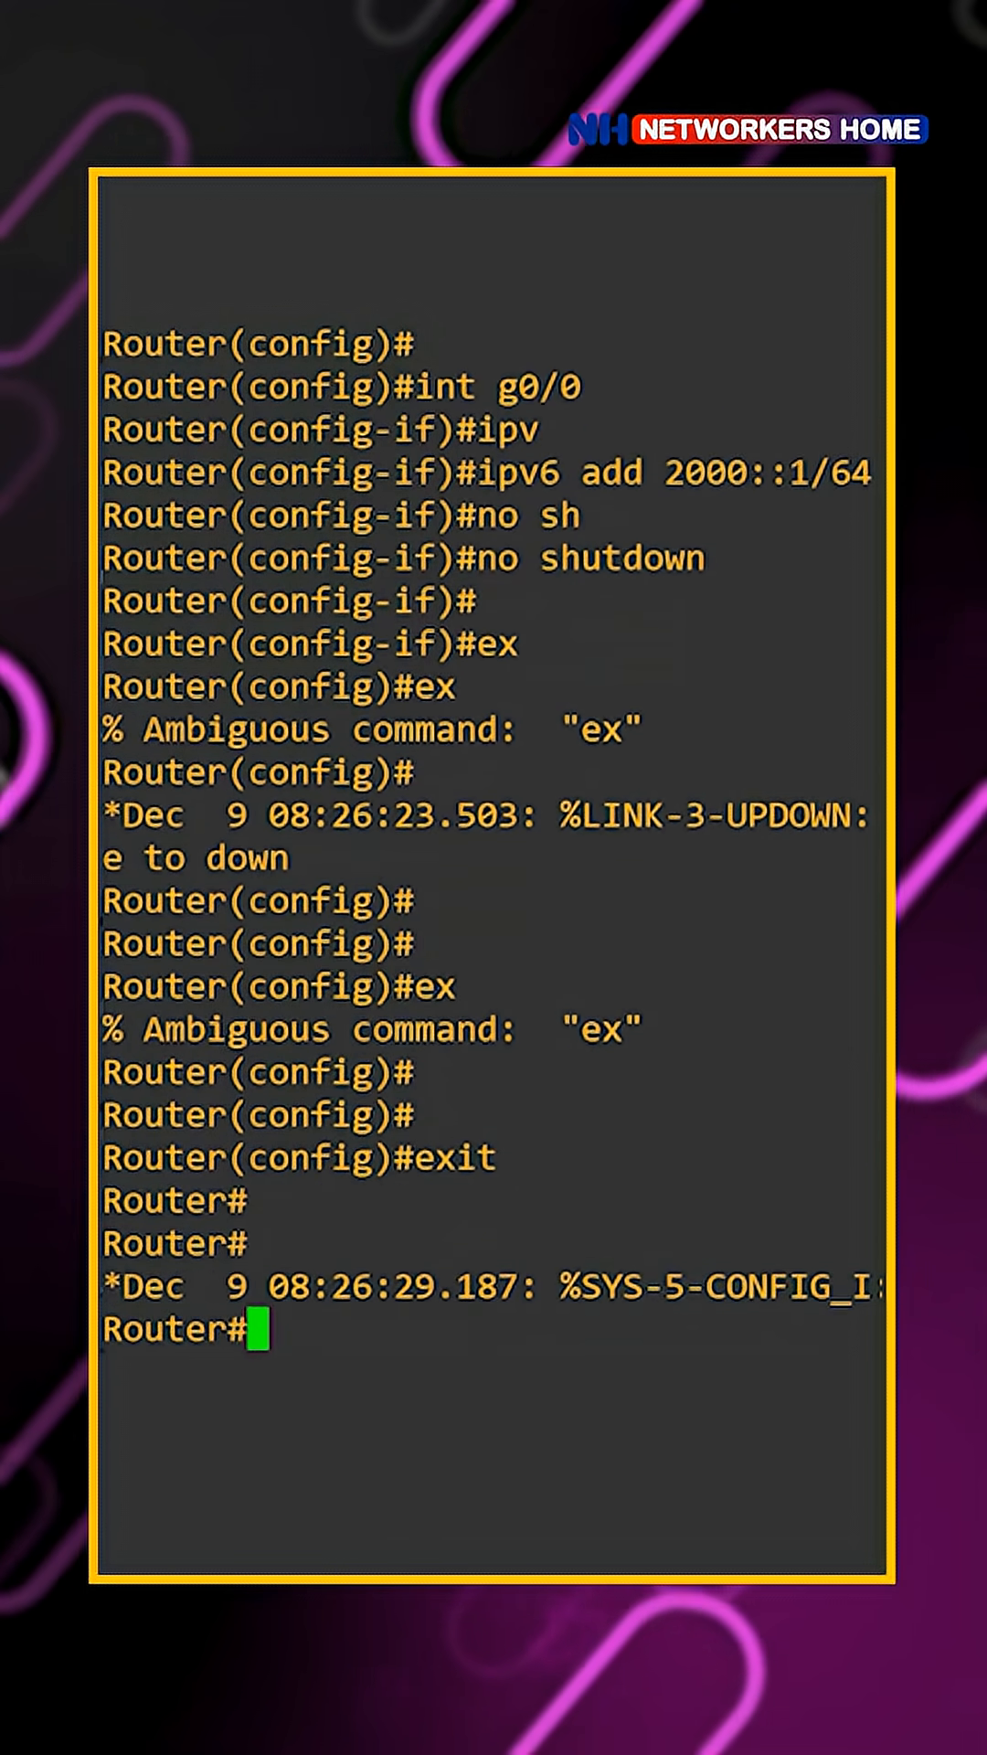
pyautogui.write('sh ipv')
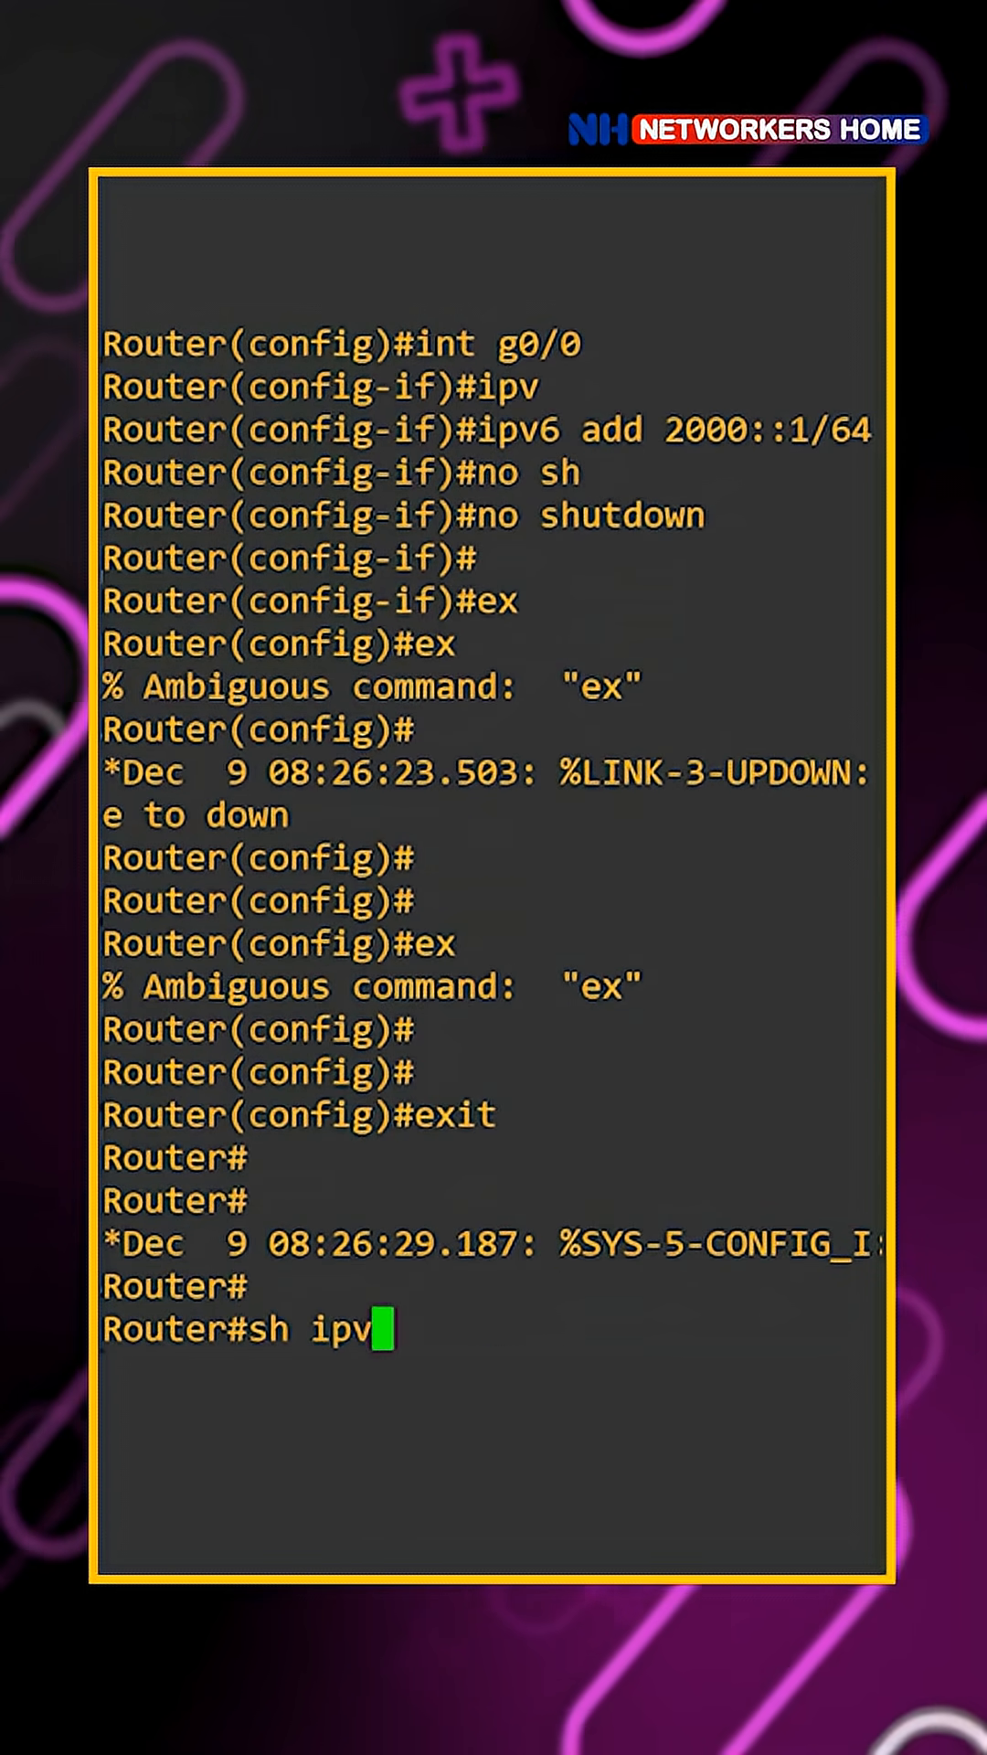
pyautogui.write('6 int br')
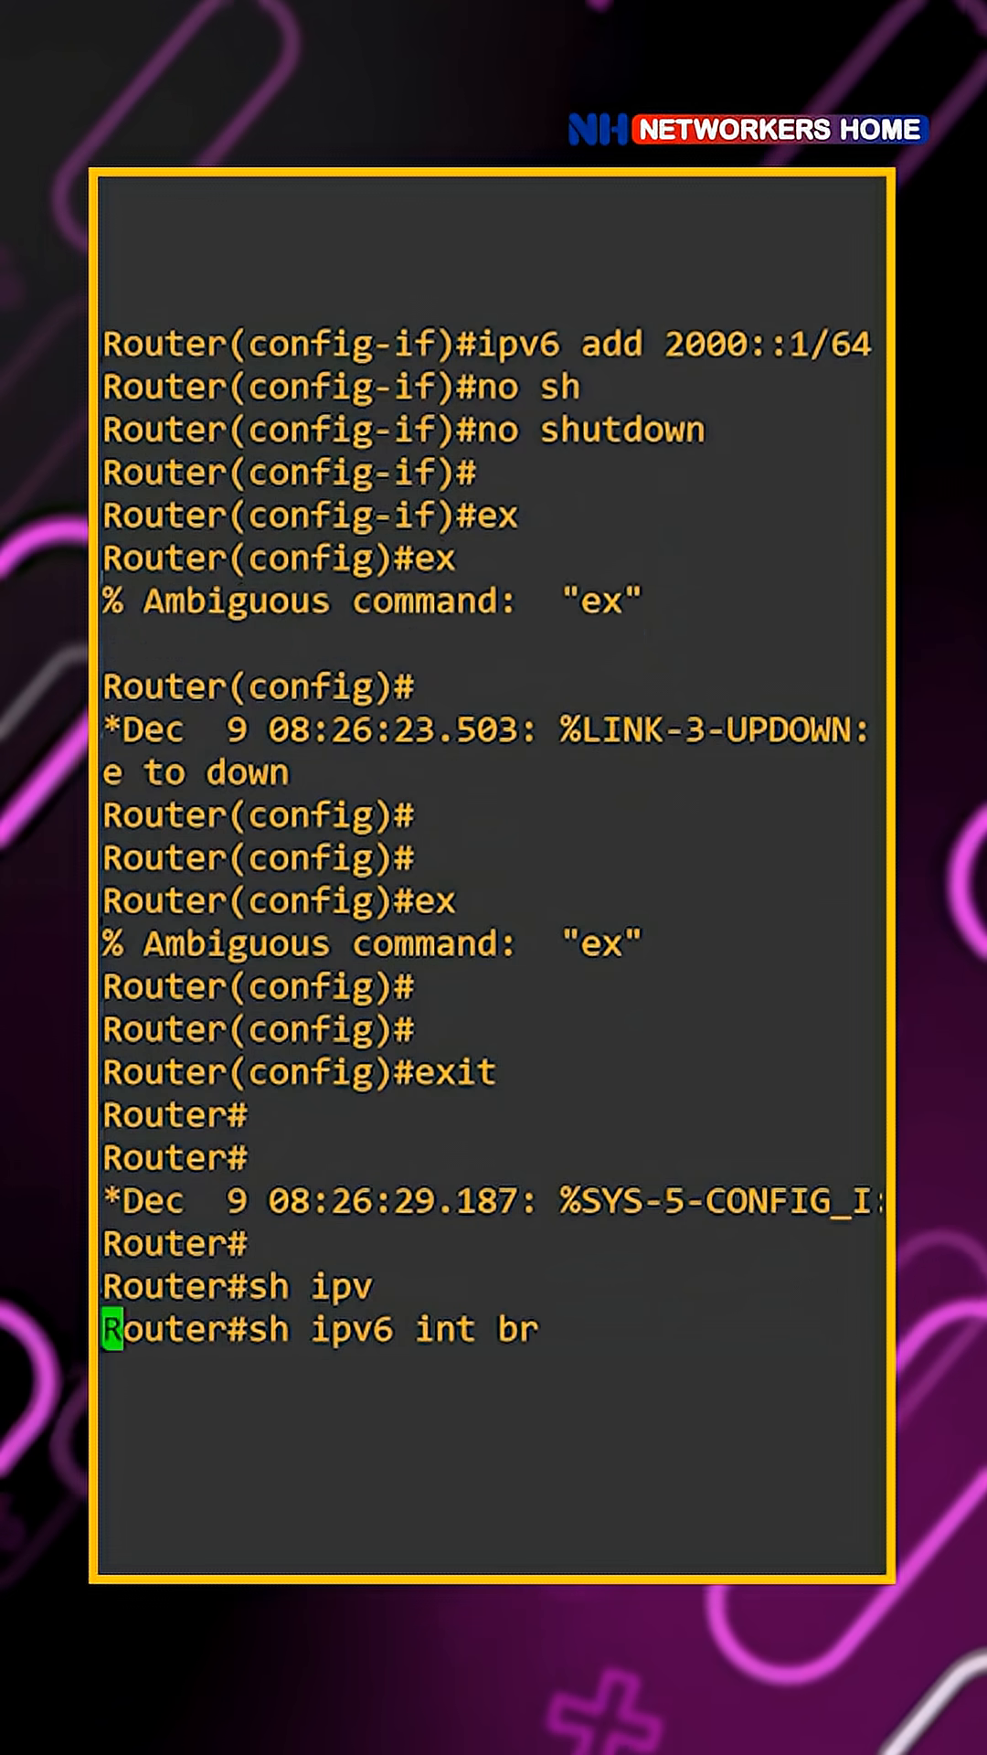
# Run the IPv6 interface brief and highlight GigabitEthernet0/0 showing 2000::1, down/down
pyautogui.press('Return')
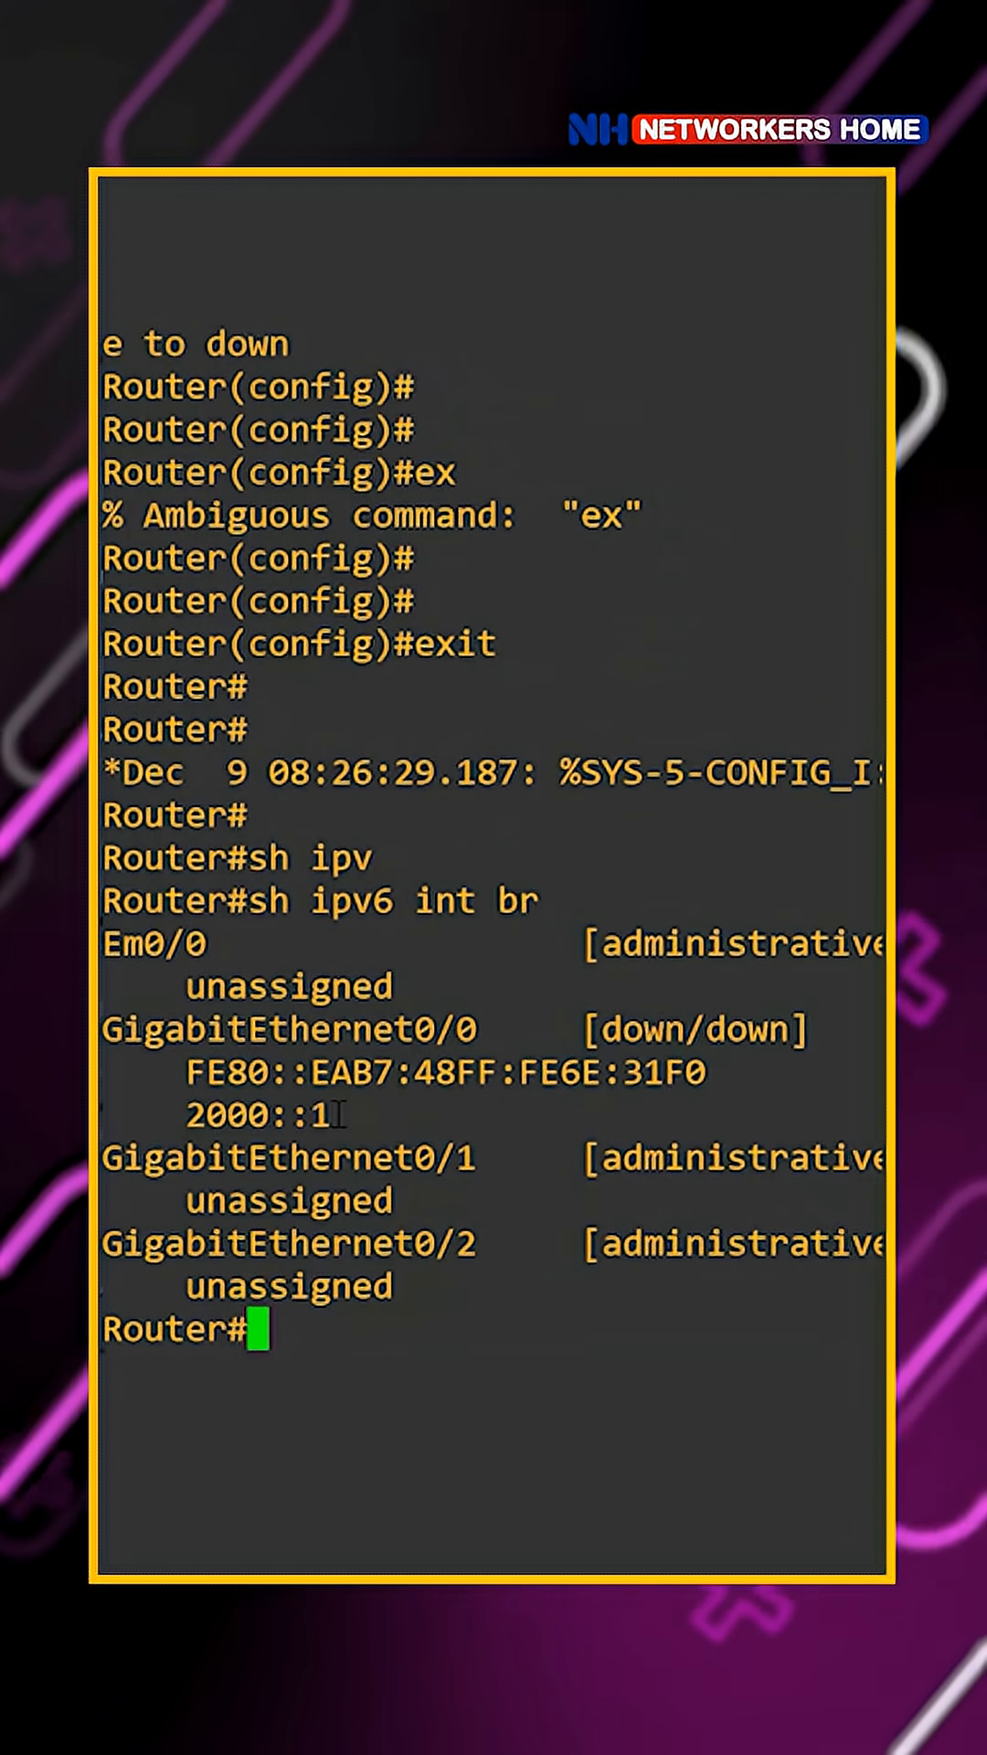
pyautogui.doubleClick(269, 1113)
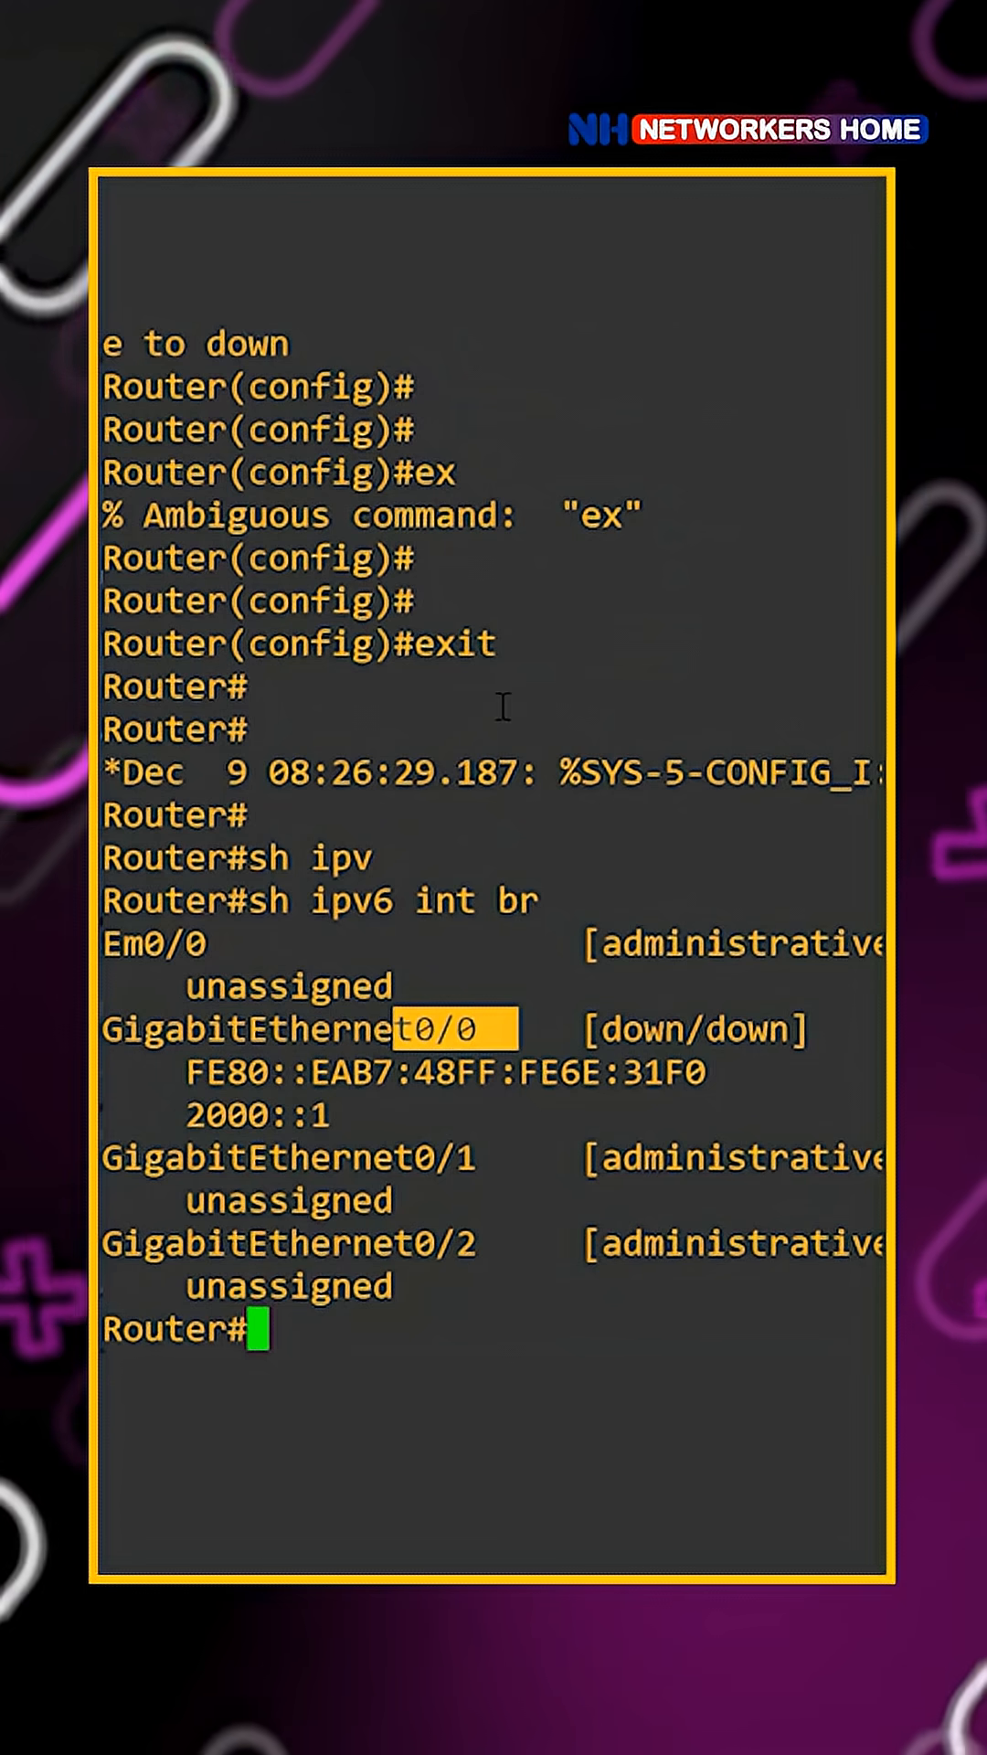
pyautogui.moveTo(544, 872)
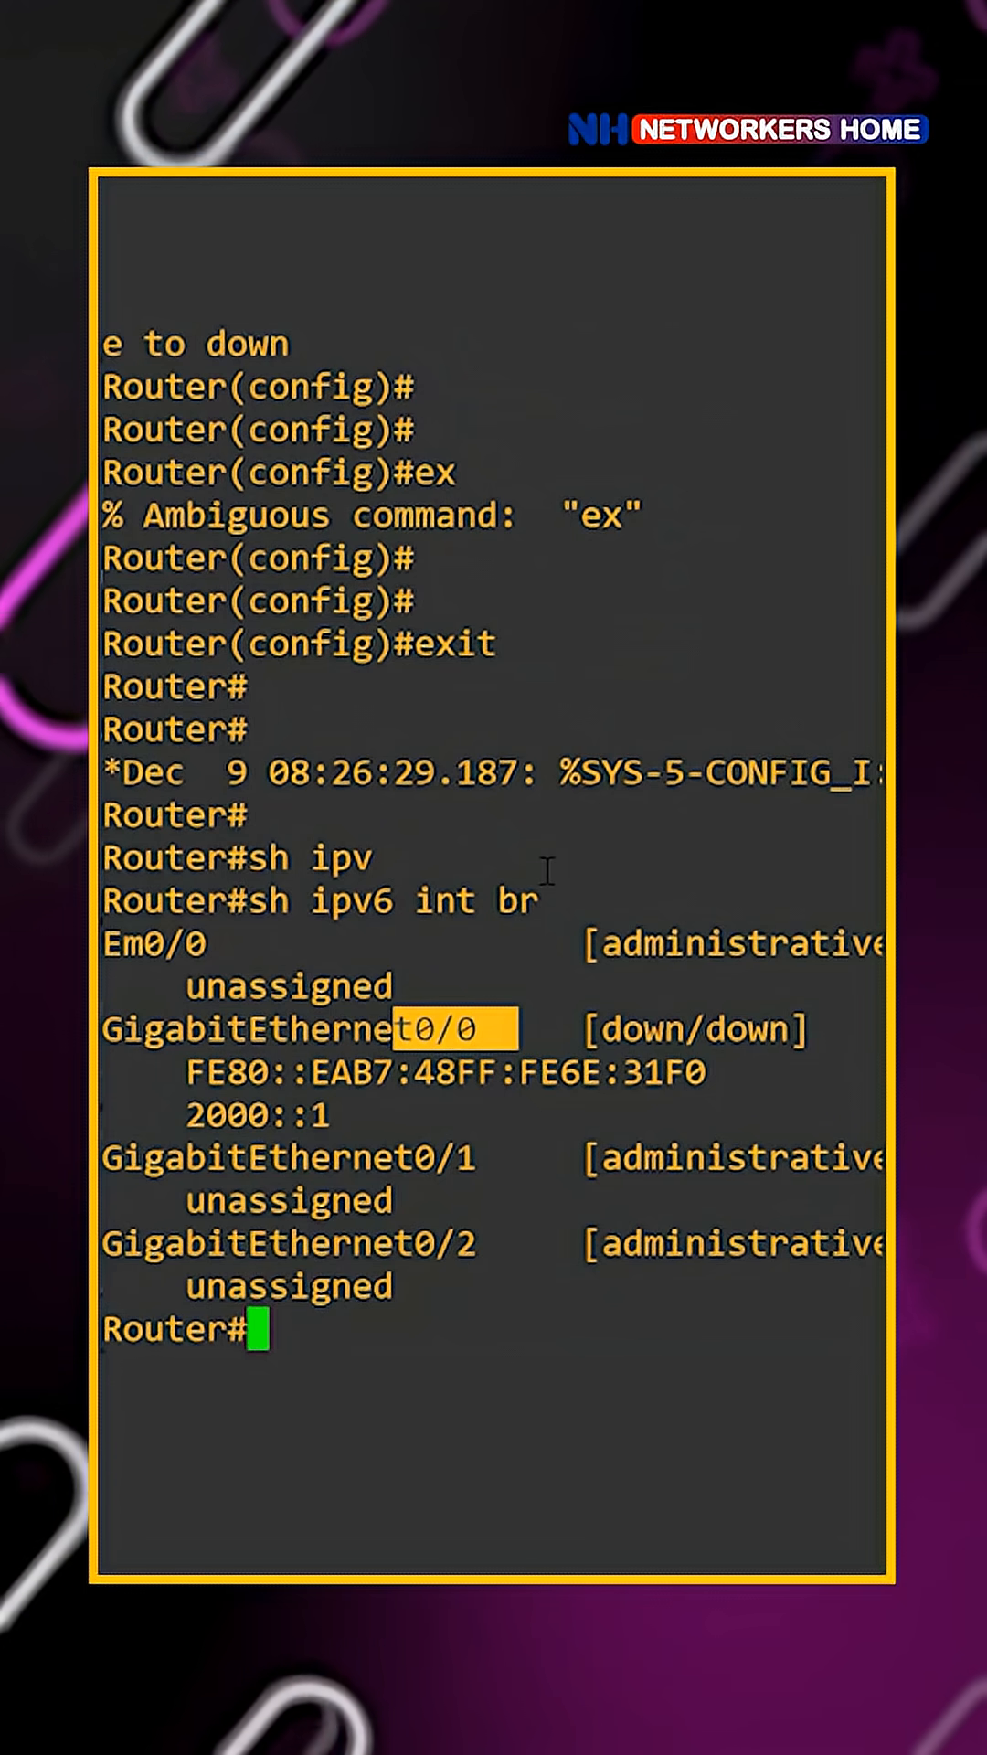